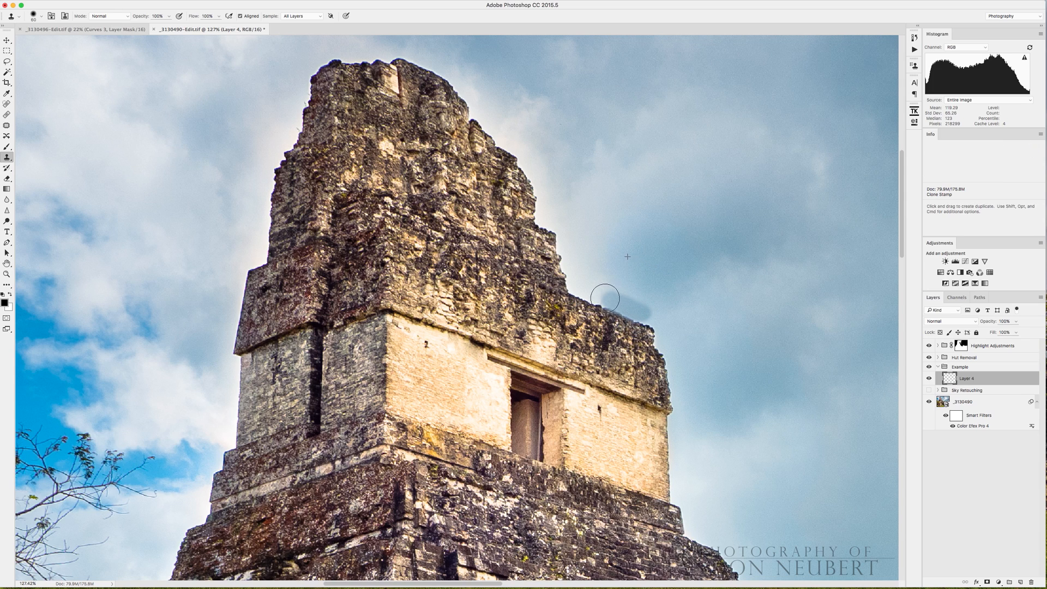
# Clone sky over the halo beside the temple's upper ledge with two Clone Stamp strokes.
pyautogui.moveTo(605, 297); pyautogui.dragTo(568, 278)
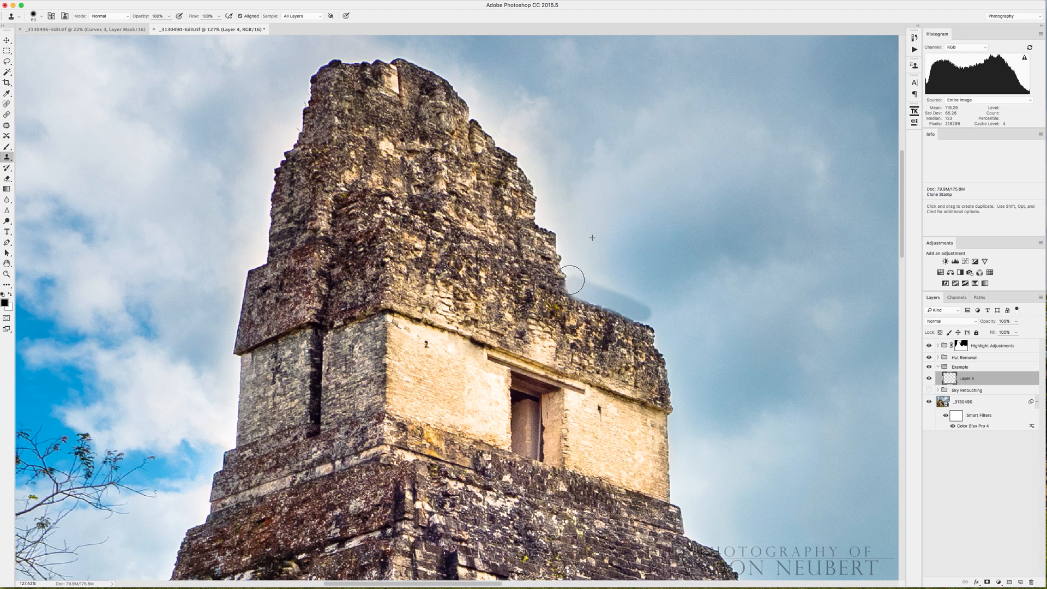
pyautogui.moveTo(570, 277); pyautogui.dragTo(671, 393)
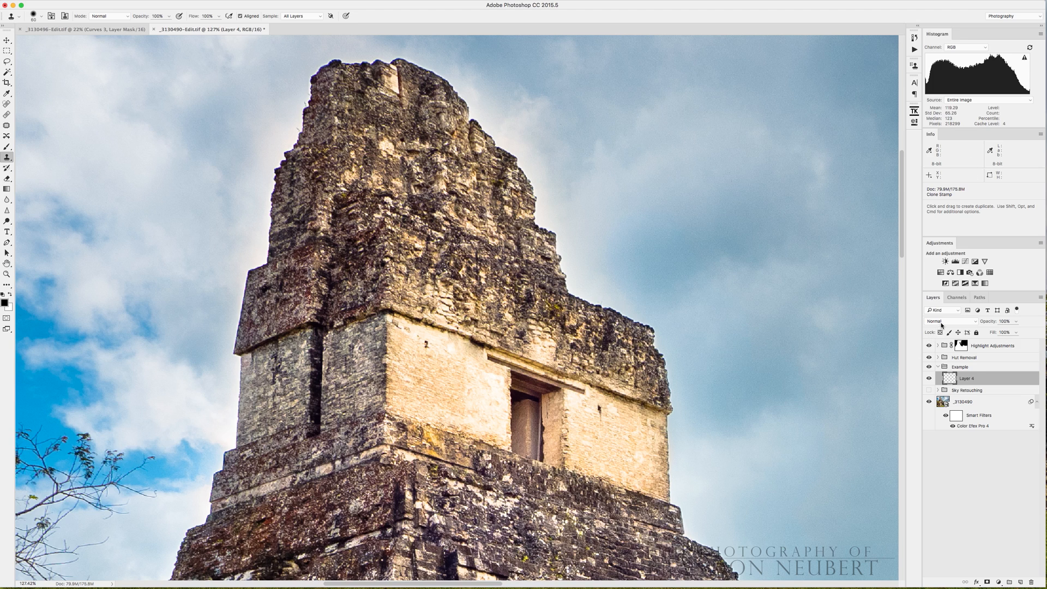
# Set Layer 4's blend mode to Darken in the Layers panel.
pyautogui.click(949, 320)
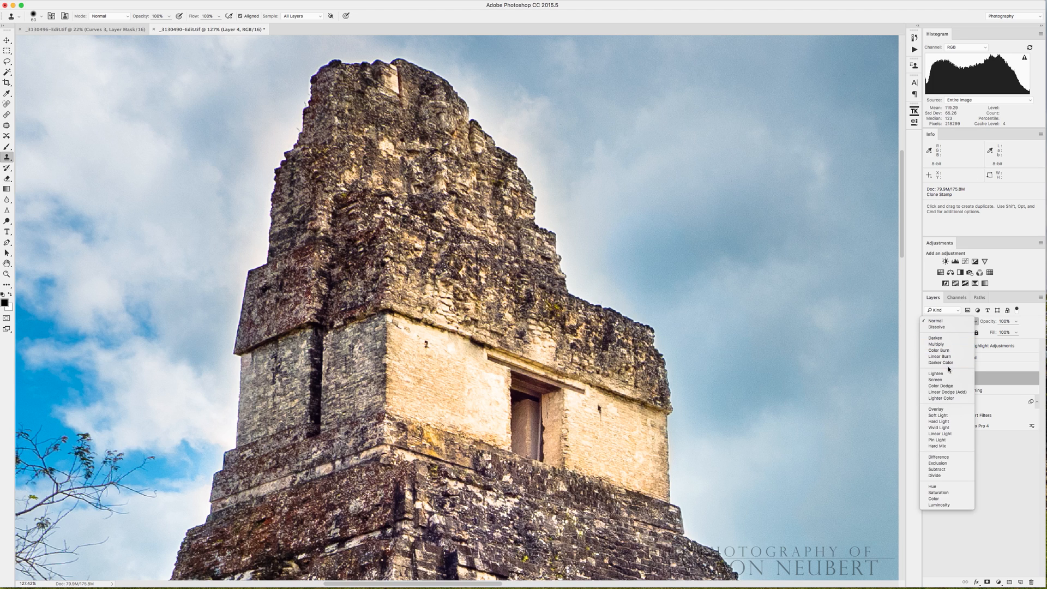
pyautogui.moveTo(936, 338)
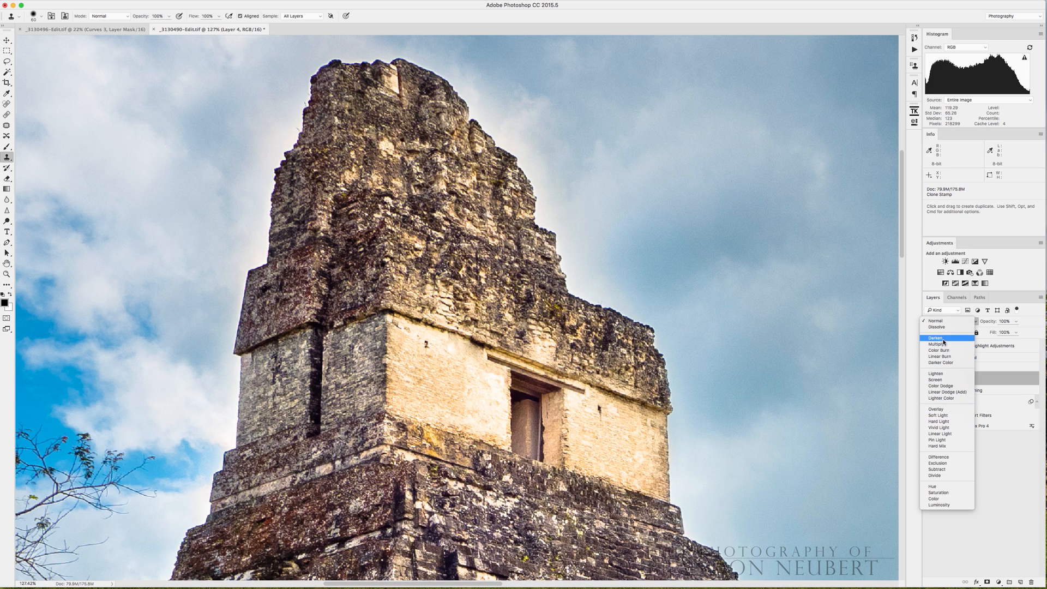
pyautogui.click(933, 337)
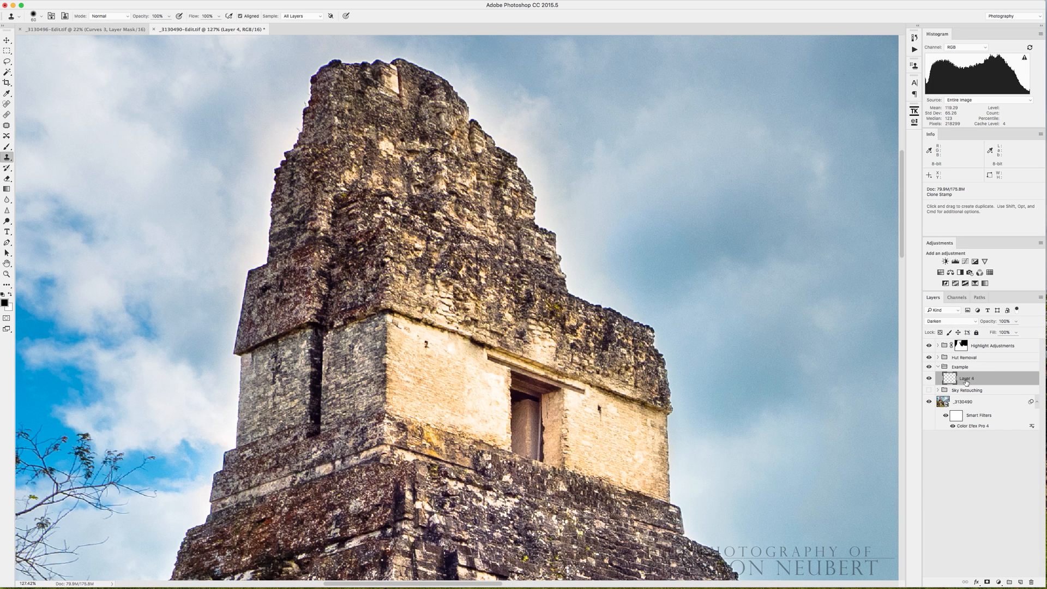
pyautogui.moveTo(639, 292)
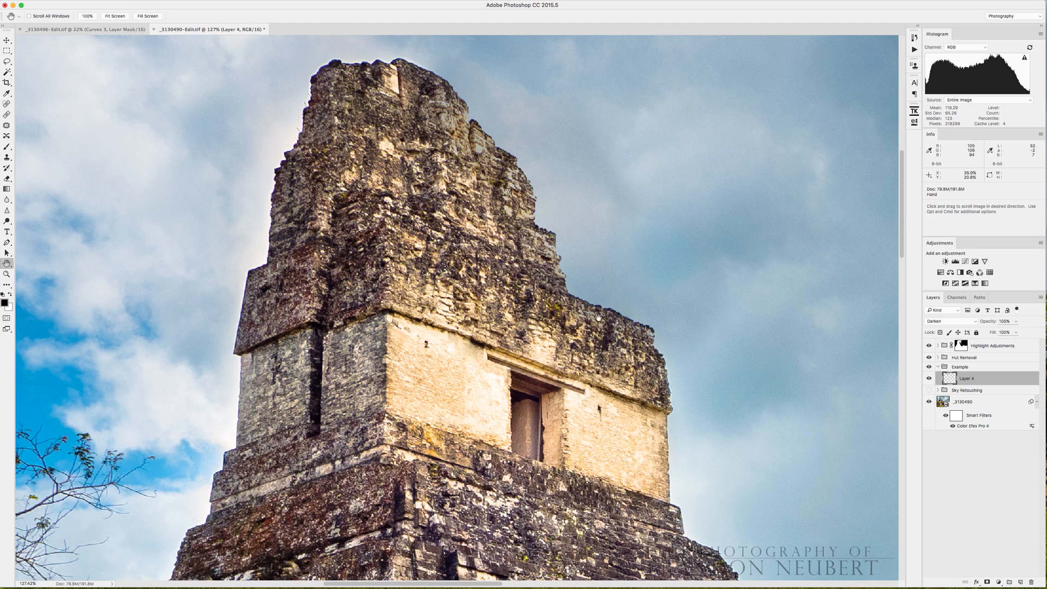
# Fit the whole image in the view via the Hand tool.
pyautogui.doubleClick(966, 377)
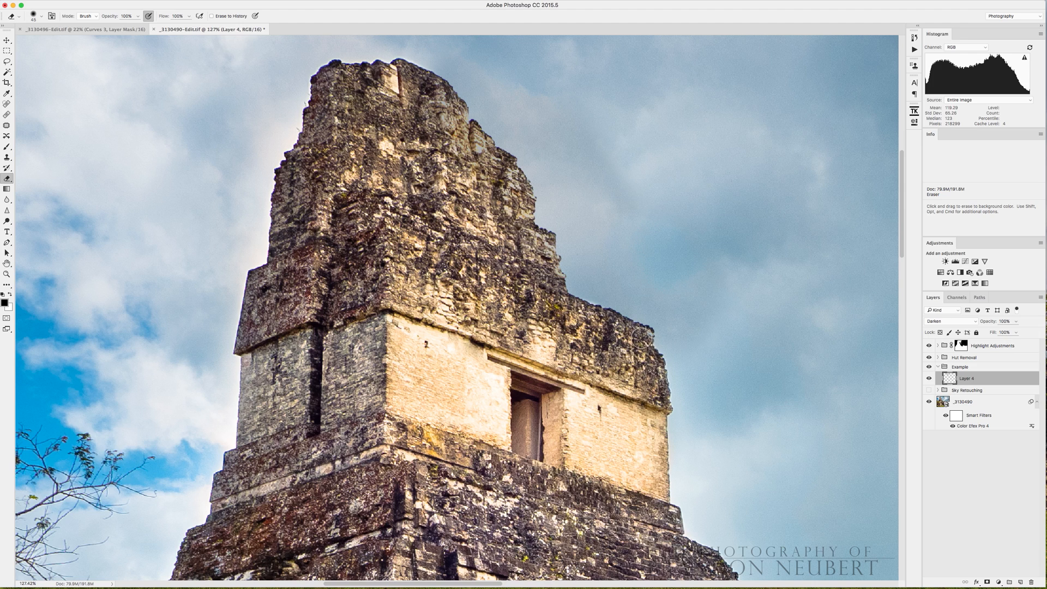
pyautogui.moveTo(510, 284)
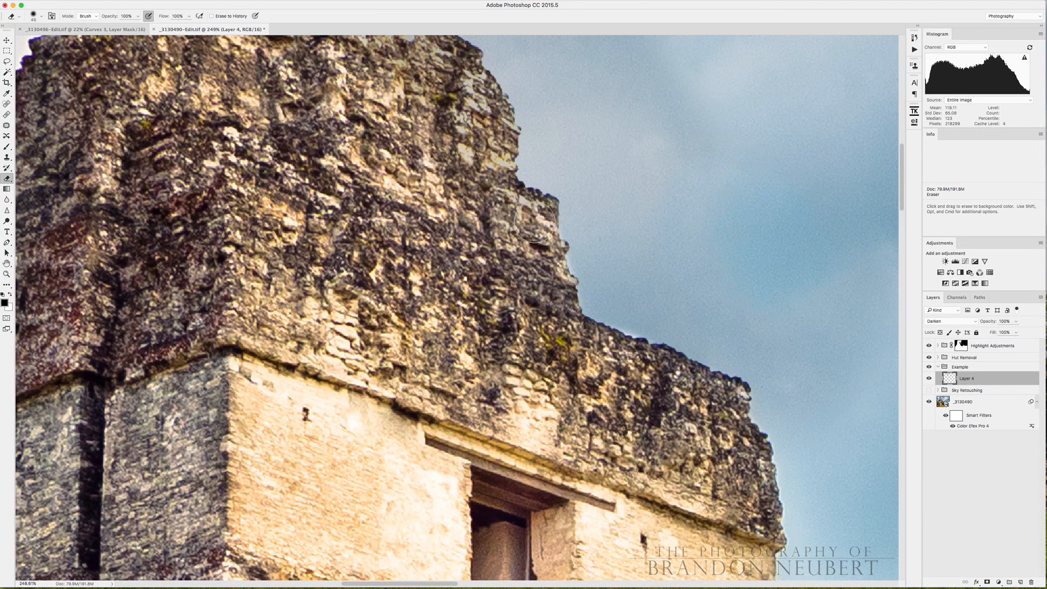
pyautogui.moveTo(639, 377)
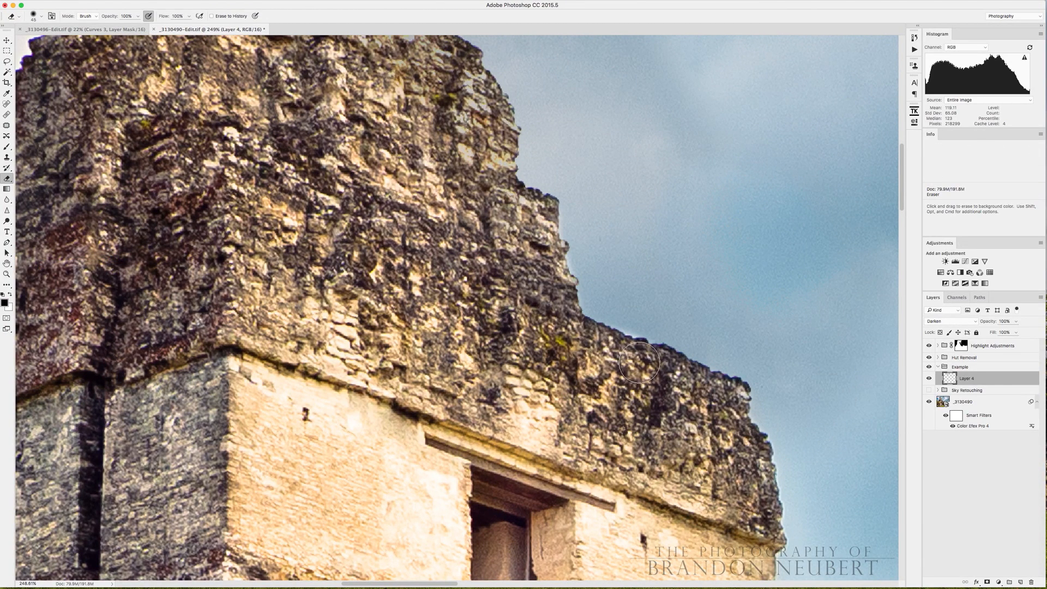
pyautogui.moveTo(717, 449)
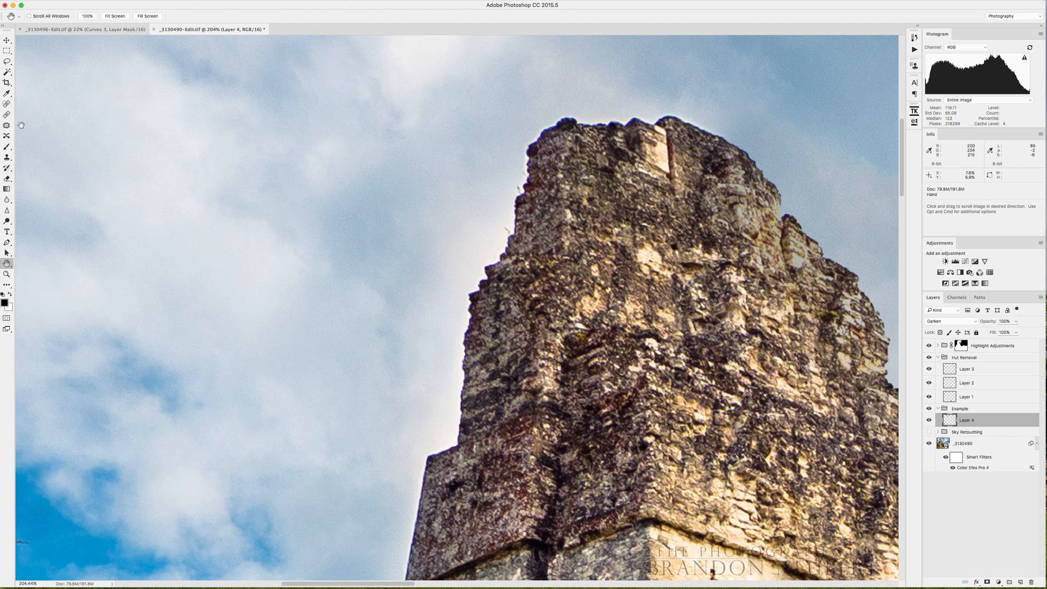
# Switch back to the Clone Stamp and collapse the Hut Removal layer group.
pyautogui.click(6, 157)
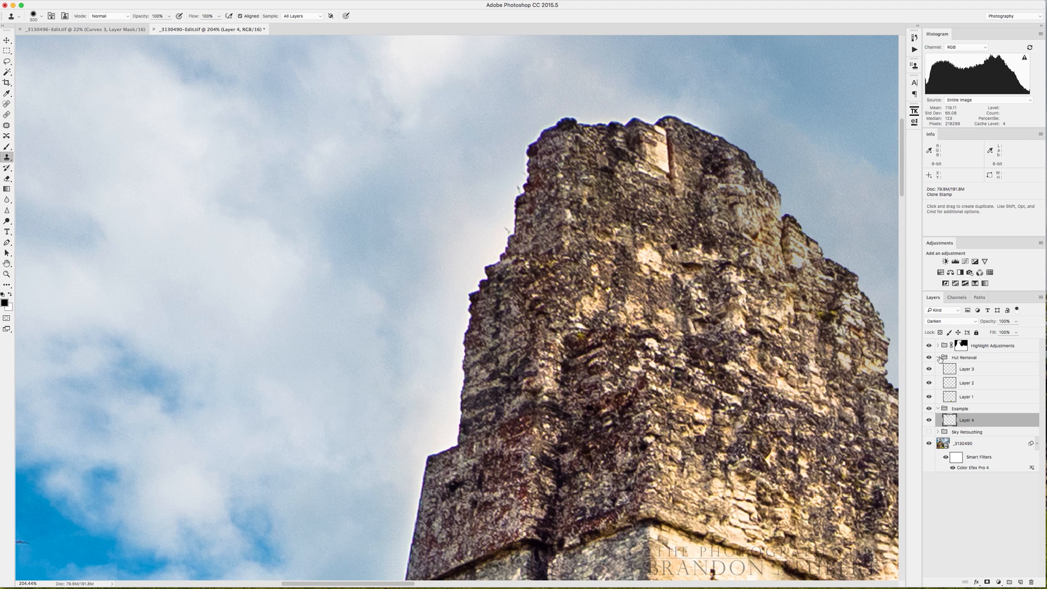
pyautogui.click(938, 357)
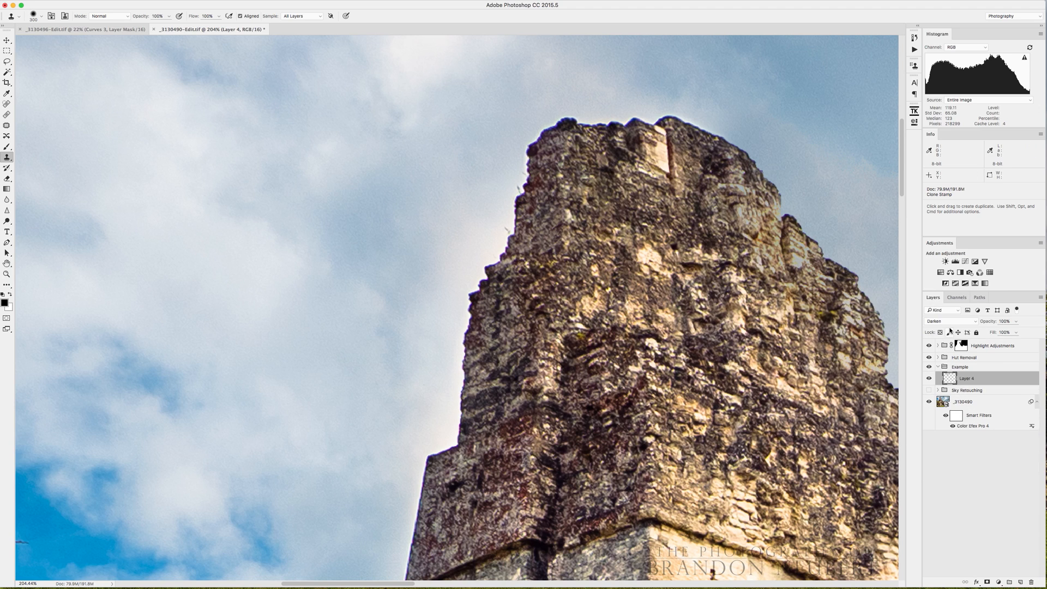
pyautogui.moveTo(366, 176)
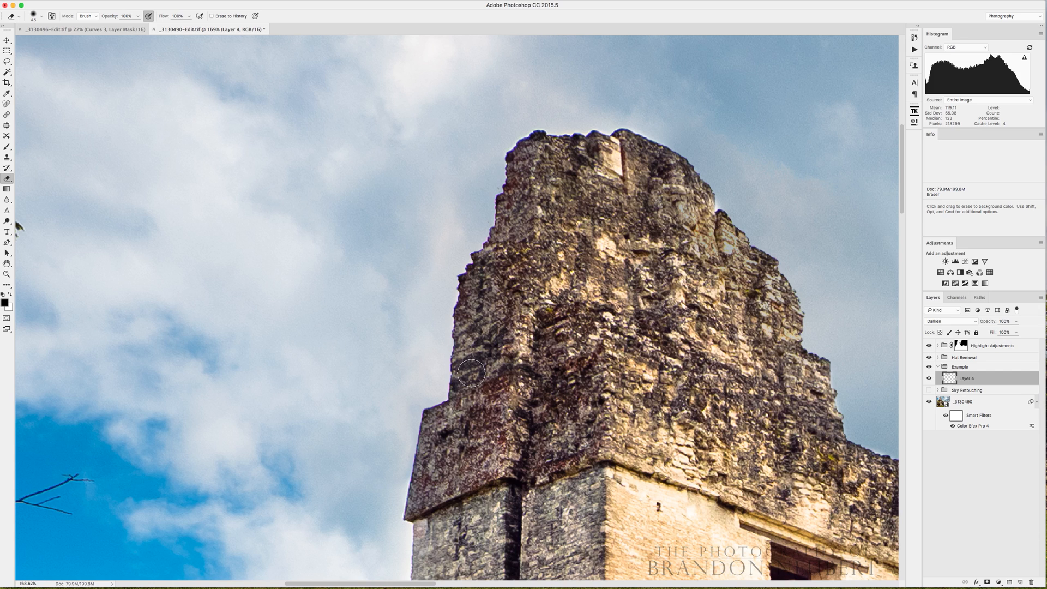
pyautogui.moveTo(772, 301)
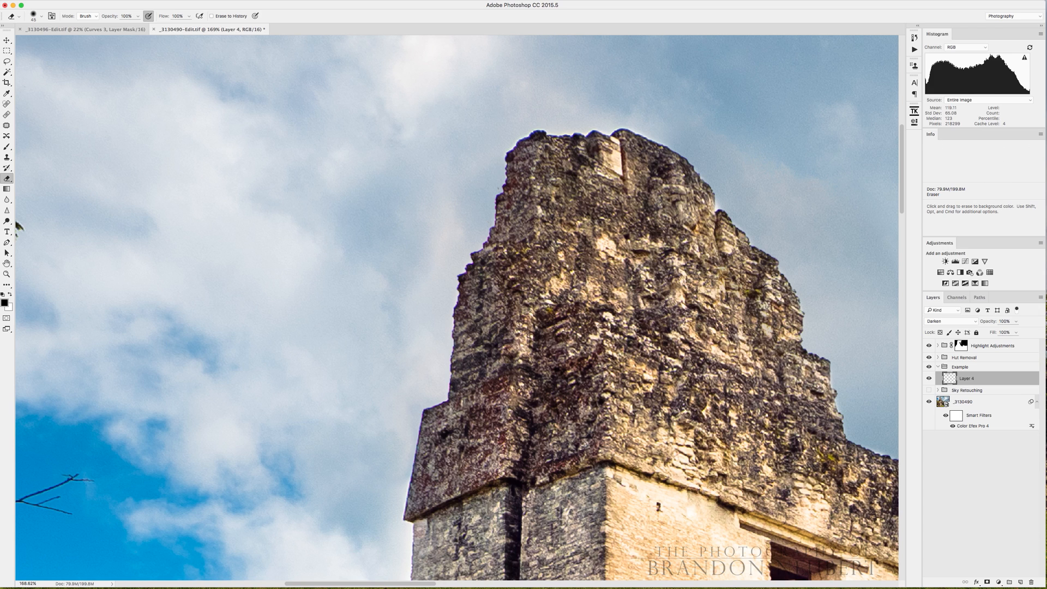
pyautogui.moveTo(796, 439)
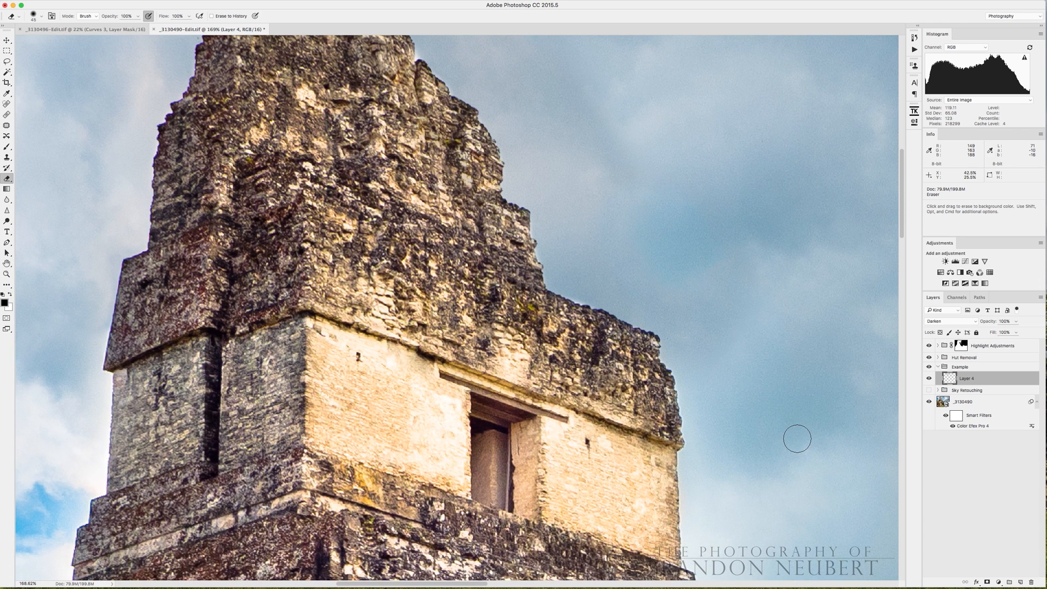
pyautogui.moveTo(635, 354)
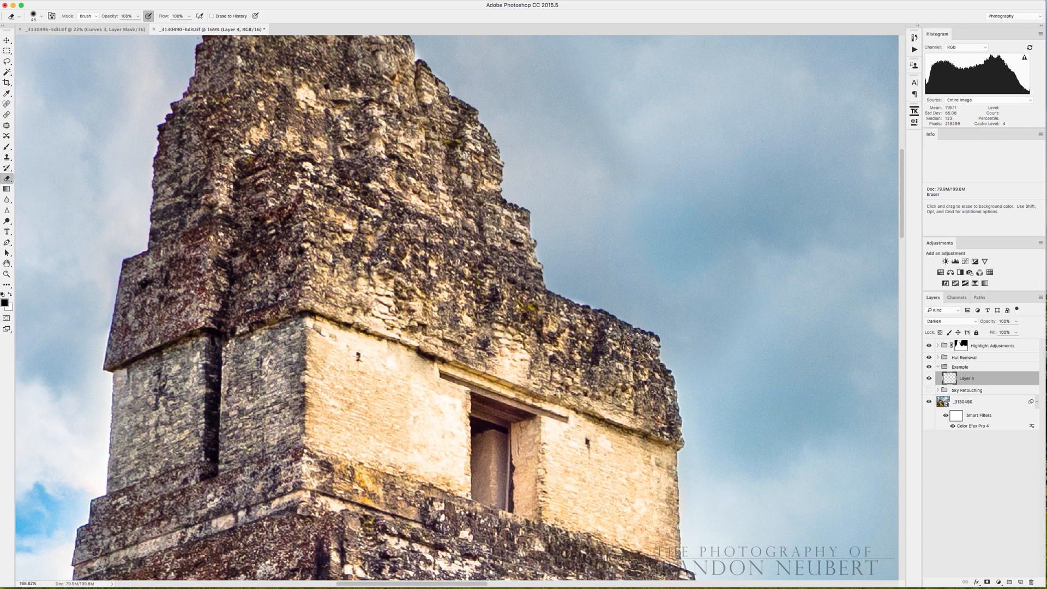